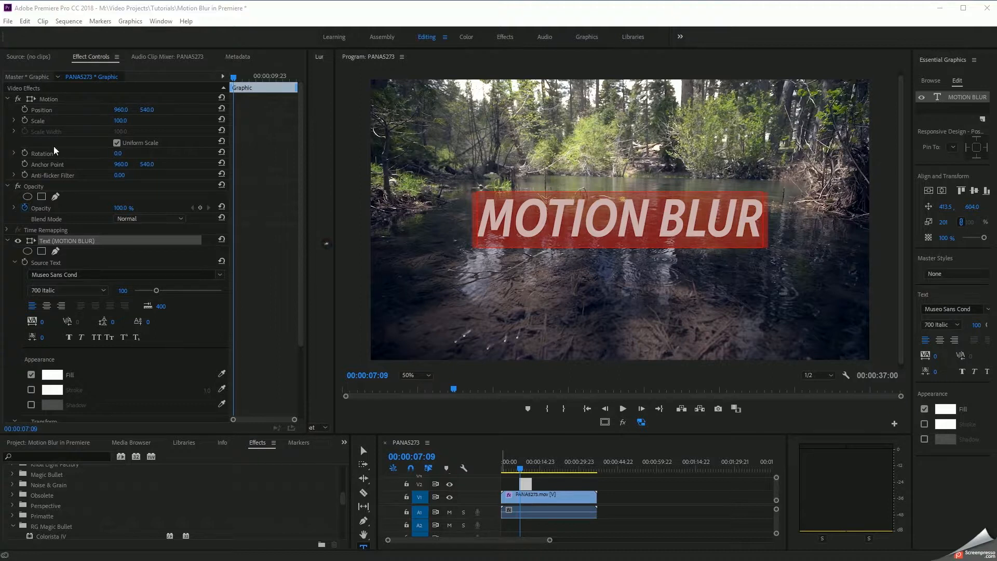
pyautogui.moveTo(74, 155)
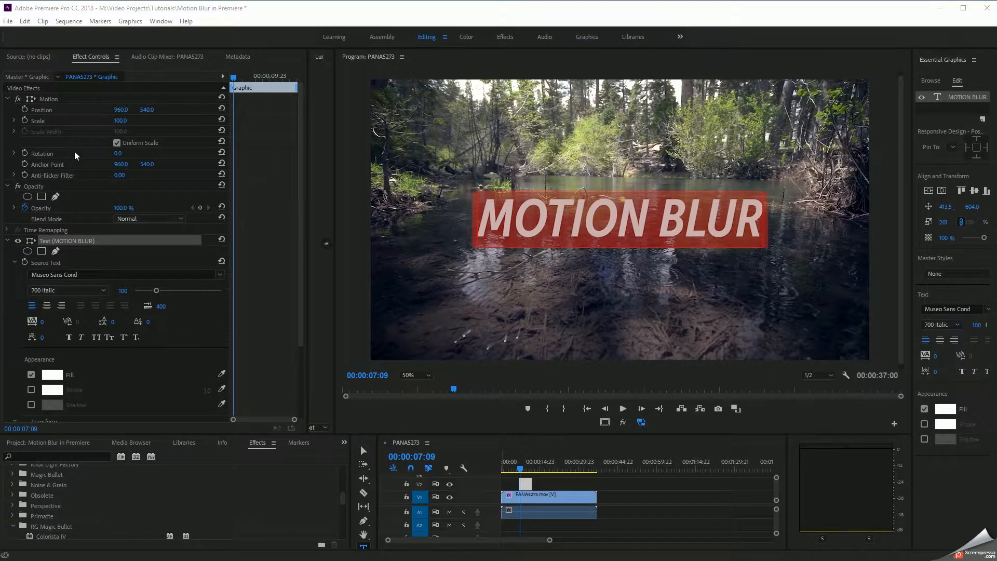
pyautogui.moveTo(543, 235)
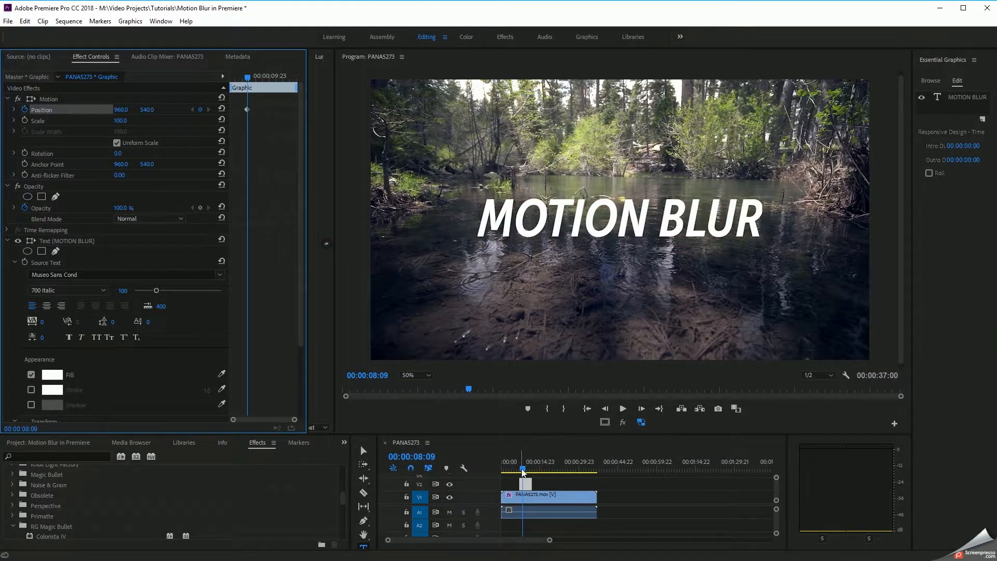
# - Keyframe the title's Motion Position at its end frame, then step back toward the start
pyautogui.click(520, 469)
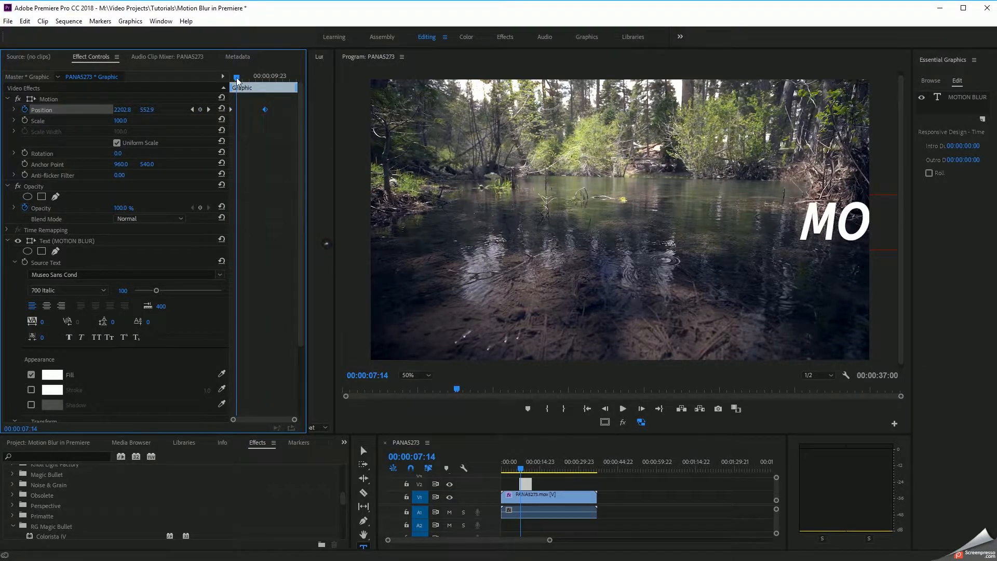
pyautogui.click(513, 468)
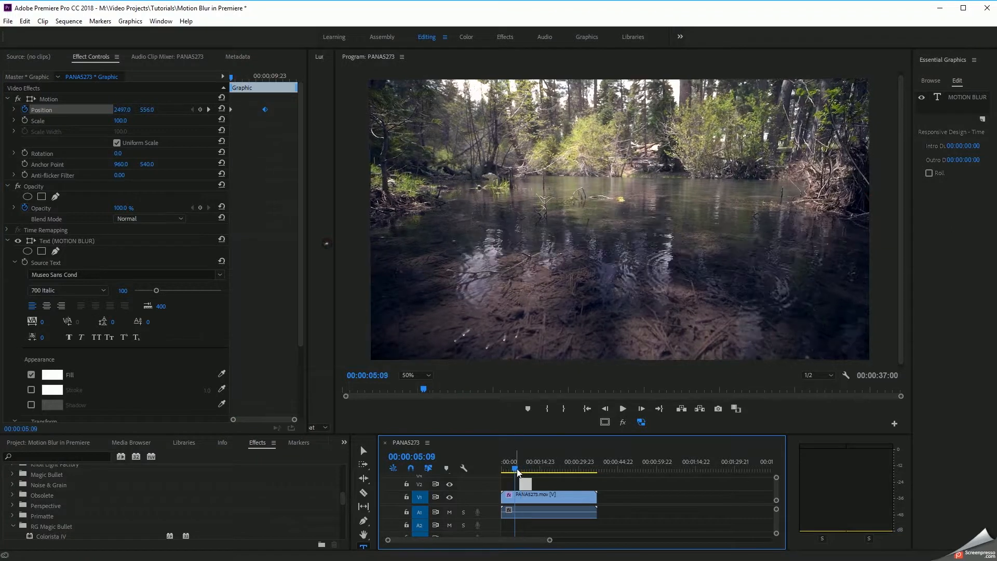
pyautogui.click(622, 408)
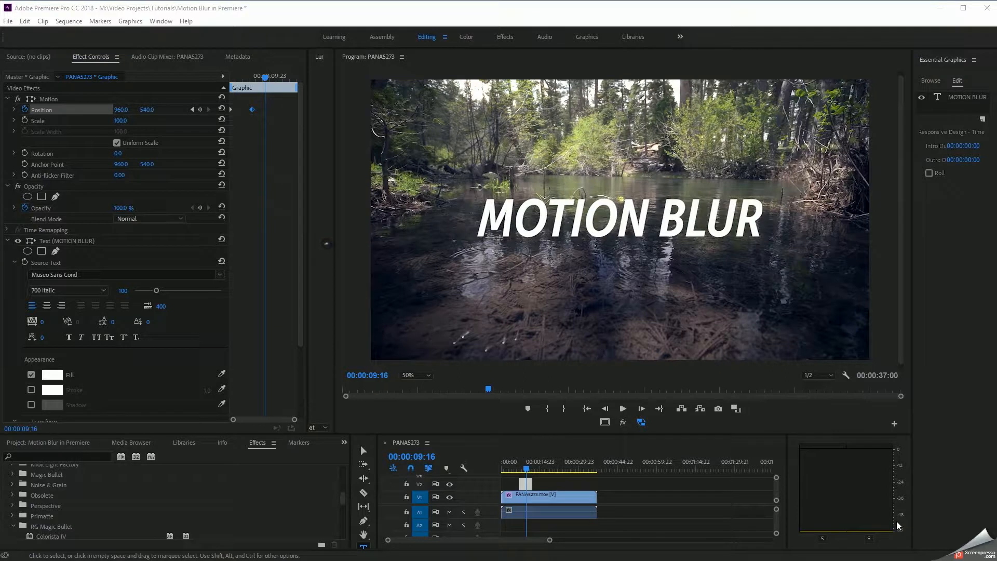
pyautogui.moveTo(187, 182)
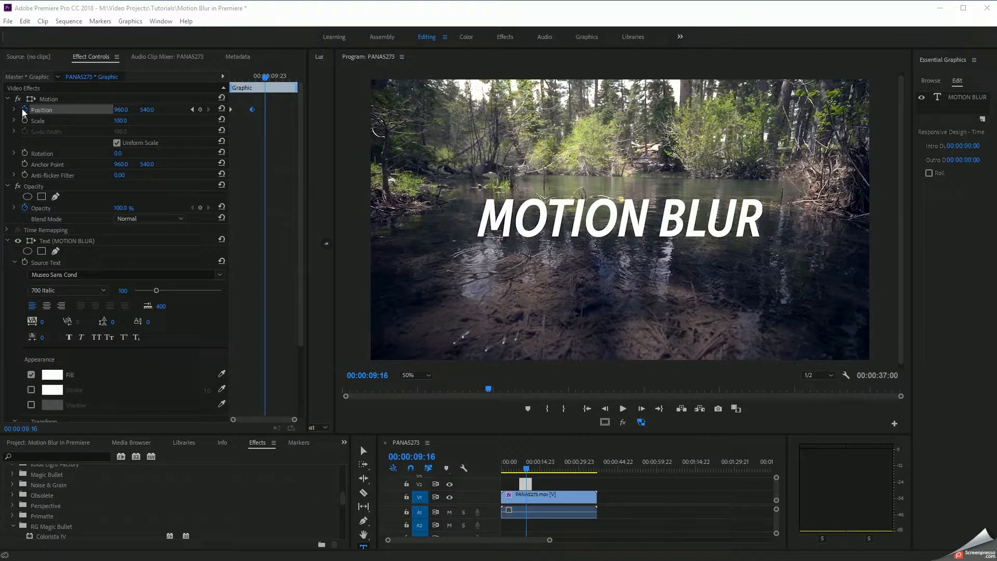
# - Turn off the Motion Position stopwatch and confirm deleting its keyframes
pyautogui.click(24, 109)
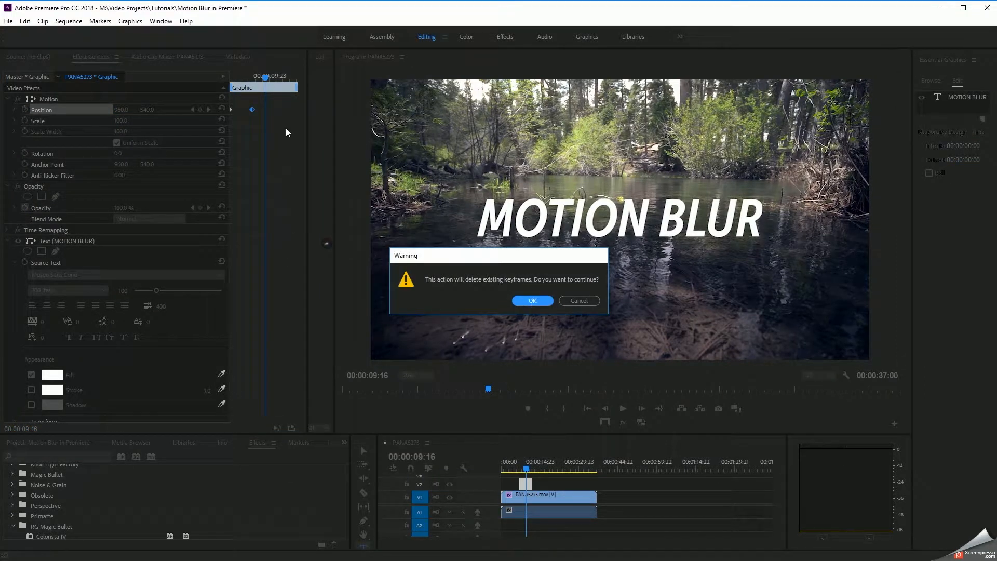
pyautogui.click(531, 300)
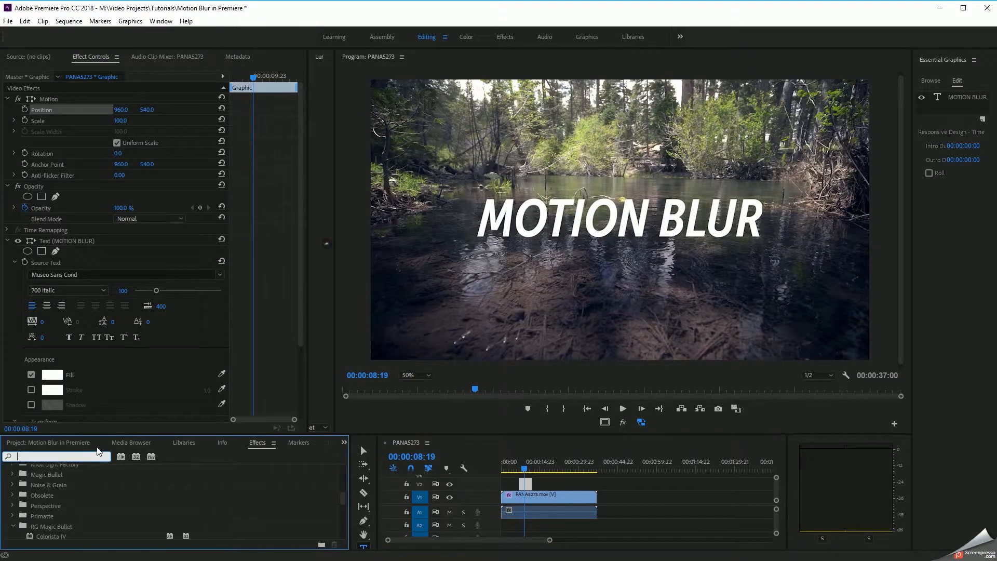
# - Search 'transform' in Effects and apply Distort > Transform to the title clip
pyautogui.write('TRA')
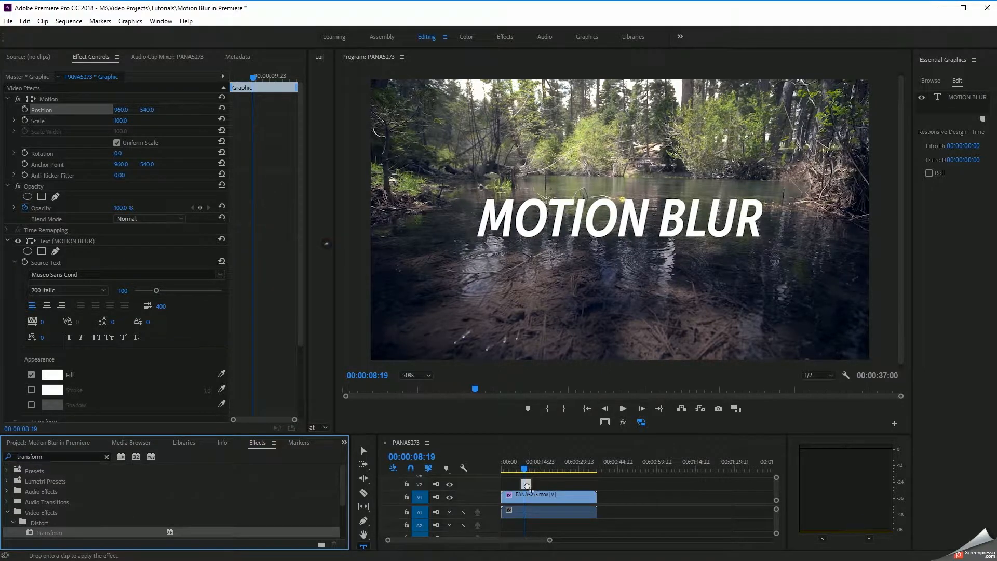
pyautogui.scroll(-3)
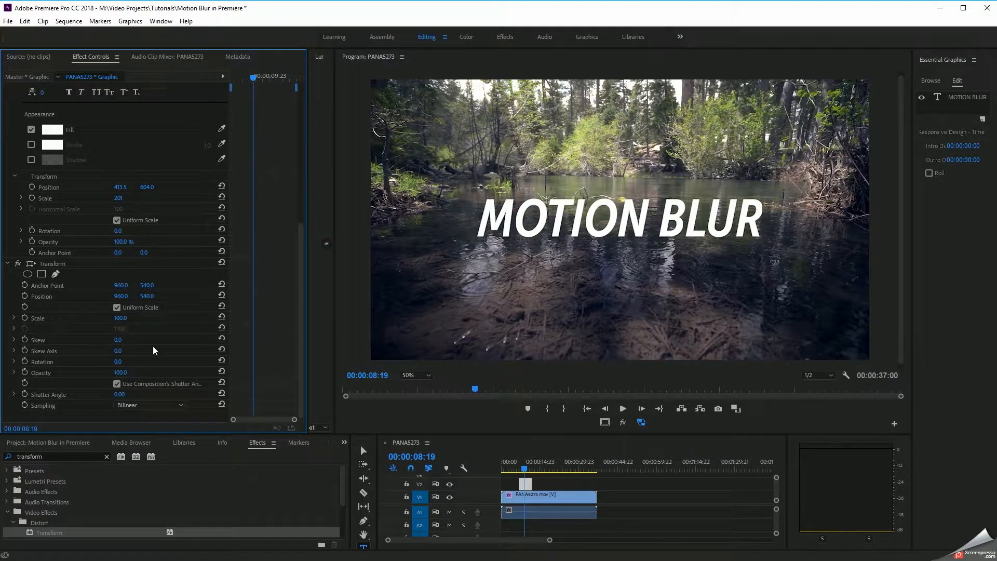
pyautogui.scroll(3)
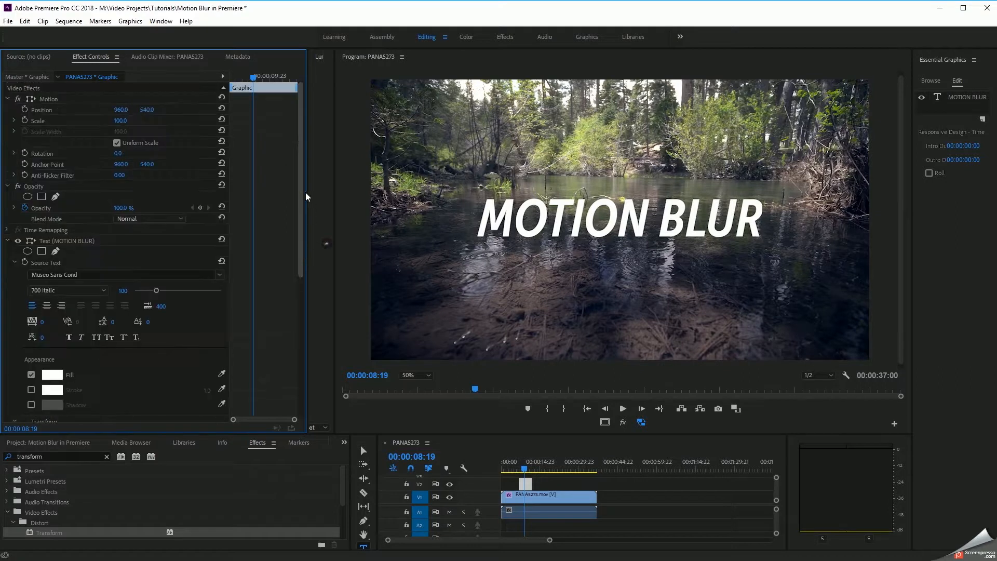
pyautogui.scroll(-3)
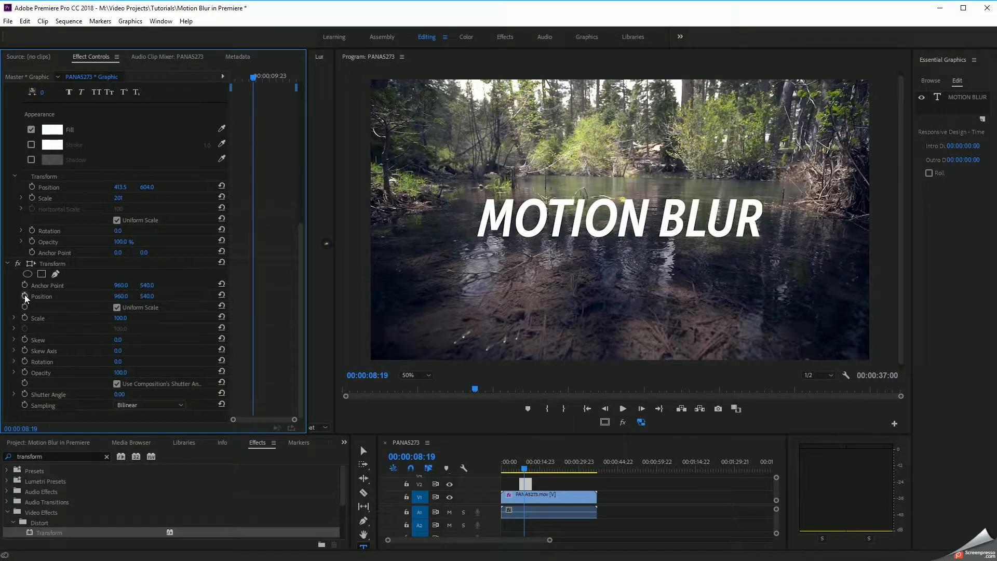
# - Keyframe Transform Position at centre, then move earlier to set X to 2526
pyautogui.click(41, 295)
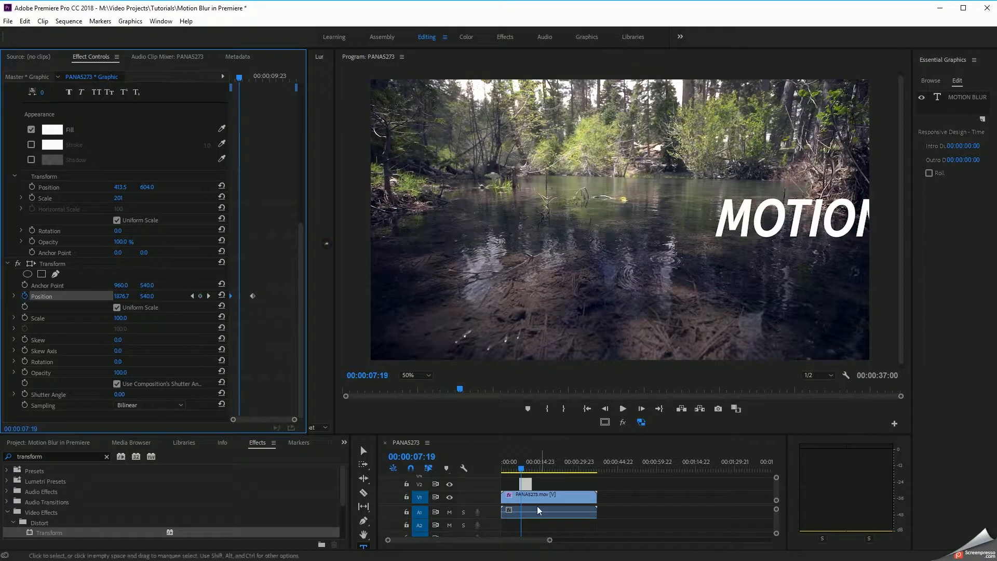
pyautogui.click(498, 467)
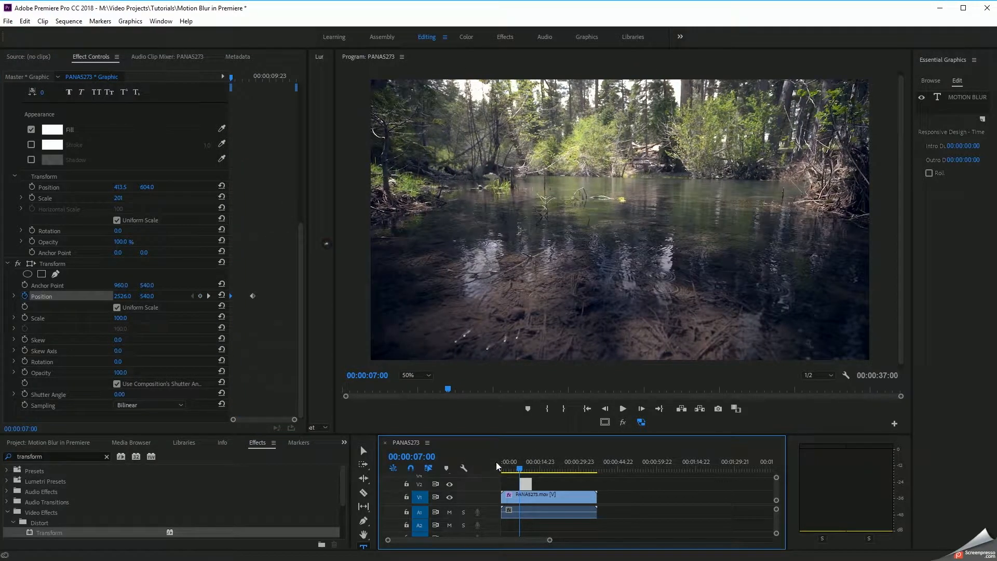
pyautogui.click(622, 408)
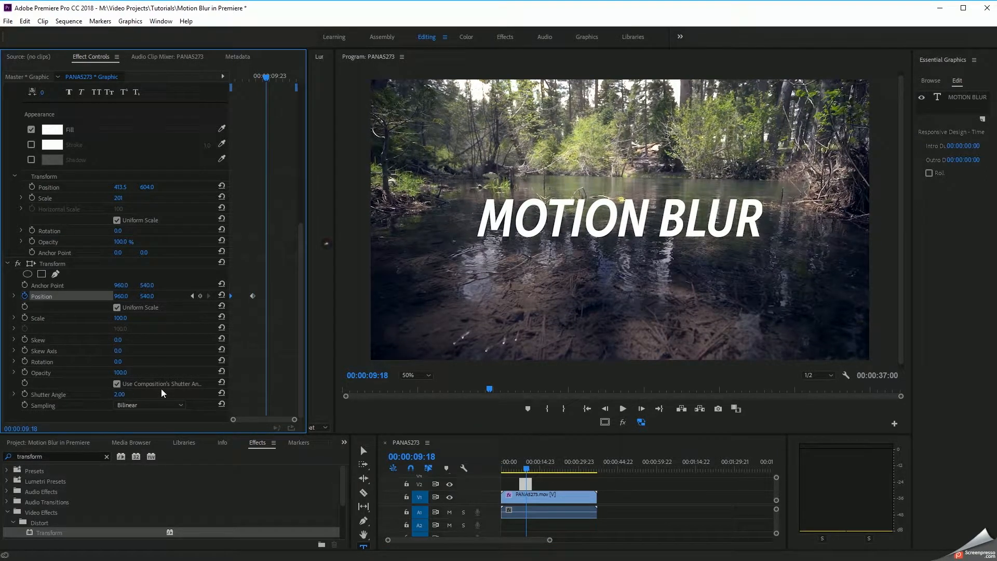
# - Set the Transform Shutter Angle to 180 and check the blur at mid-slide
pyautogui.doubleClick(119, 394)
pyautogui.write('180')
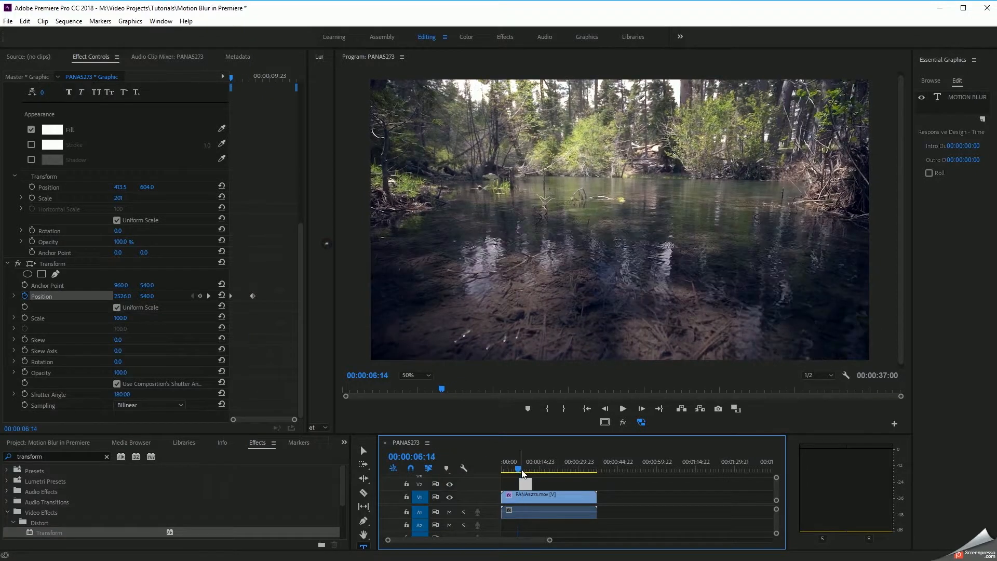
pyautogui.click(622, 408)
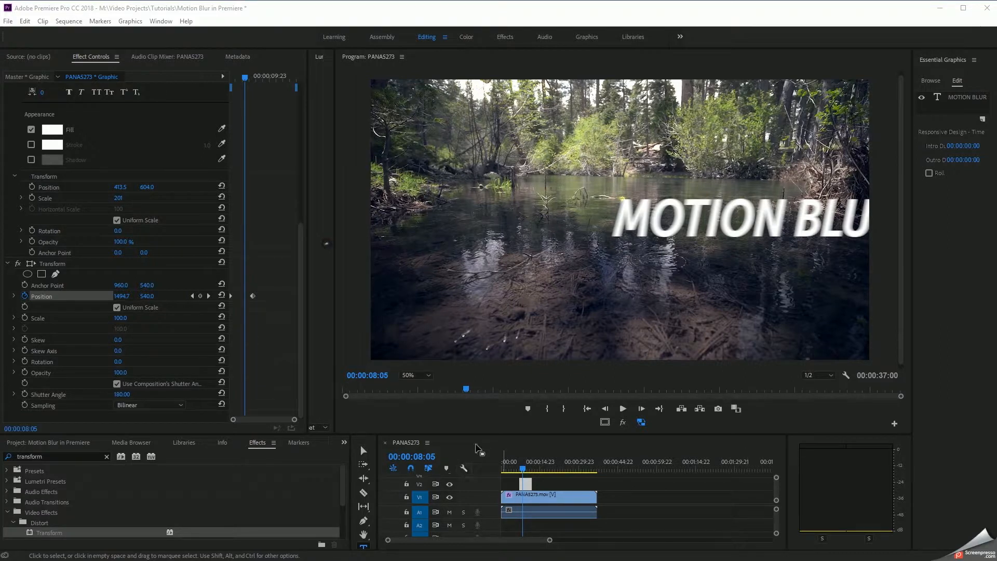
pyautogui.moveTo(706, 269)
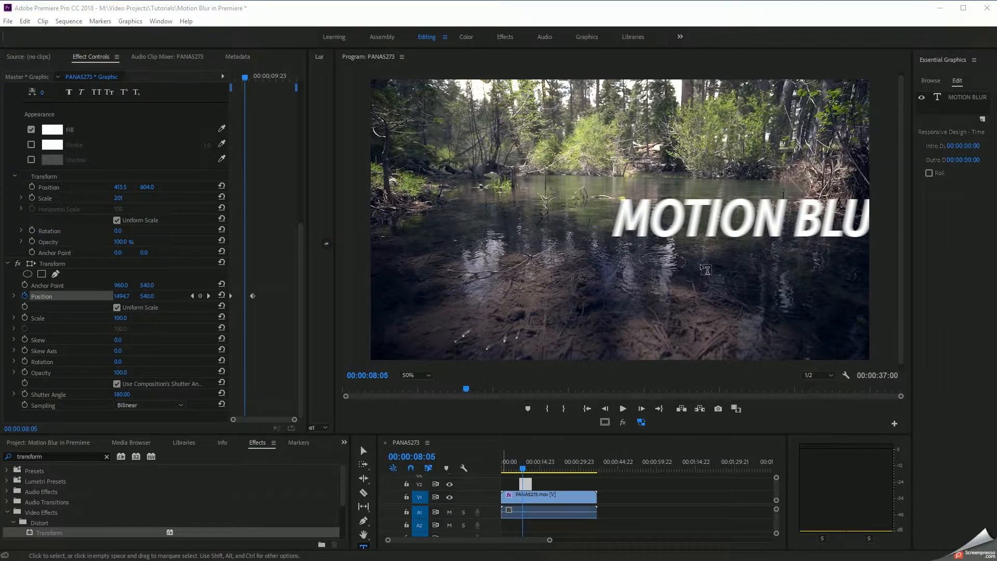
pyautogui.moveTo(671, 207)
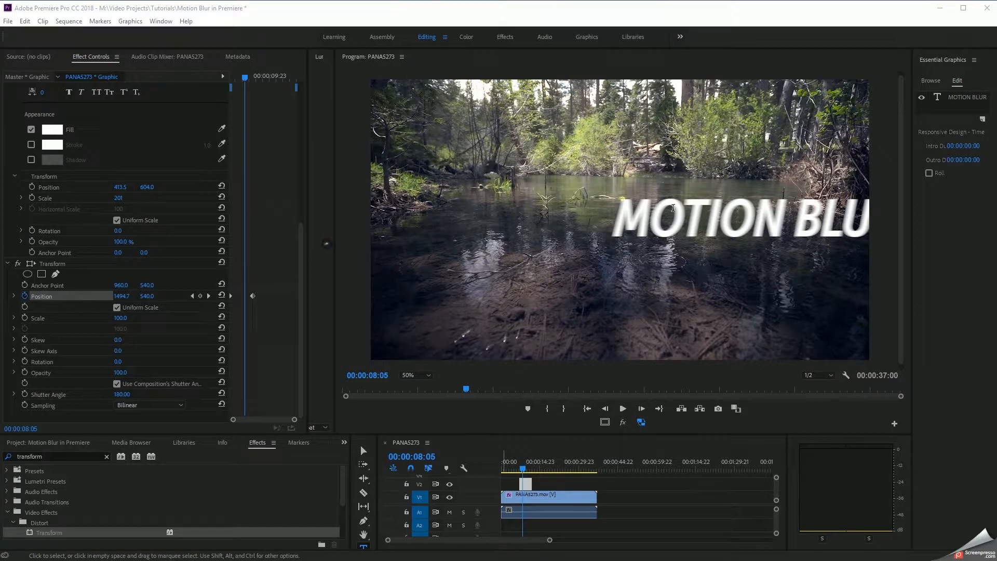
pyautogui.moveTo(556, 456)
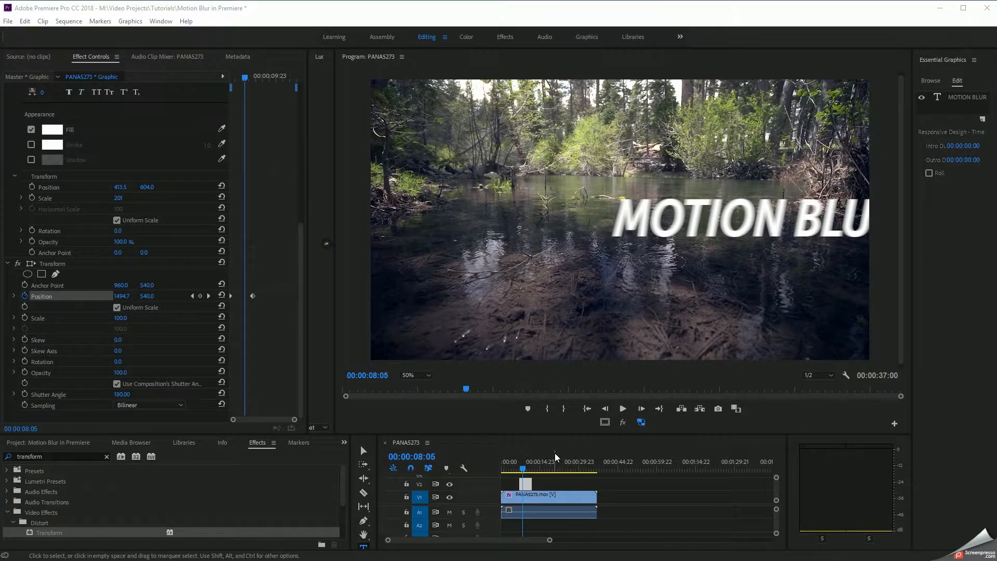